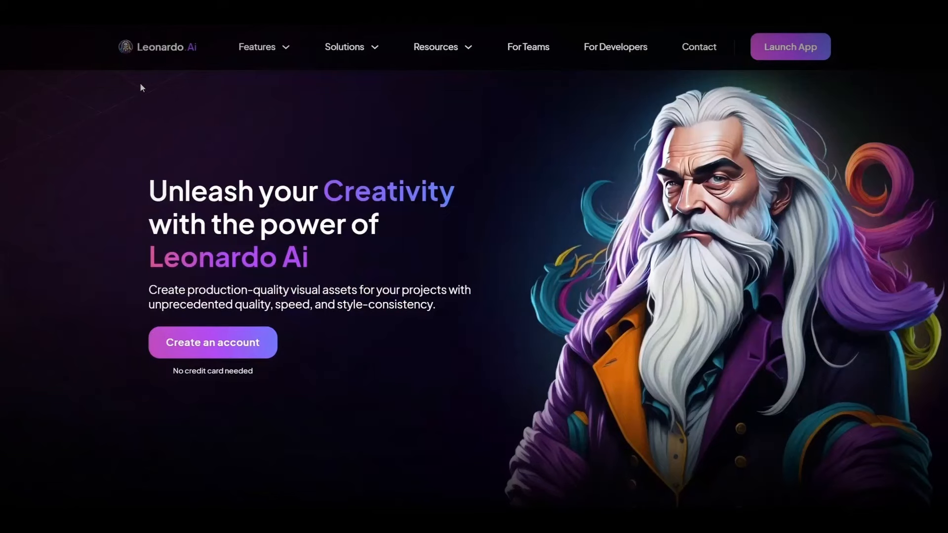
- Get into Leonardo AI's Image Generation tool on the Prompt Generation tab for Megalodon prompts
left_click(789, 46)
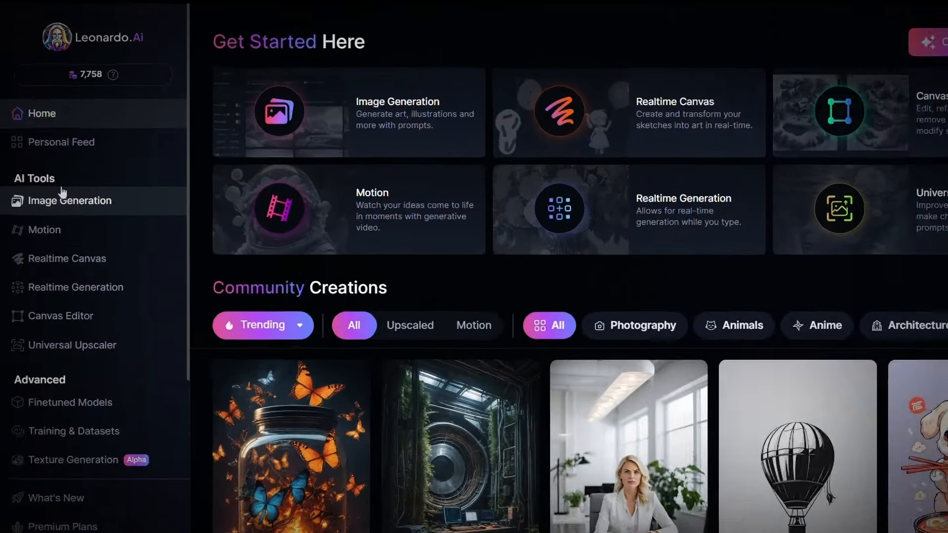
left_click(69, 200)
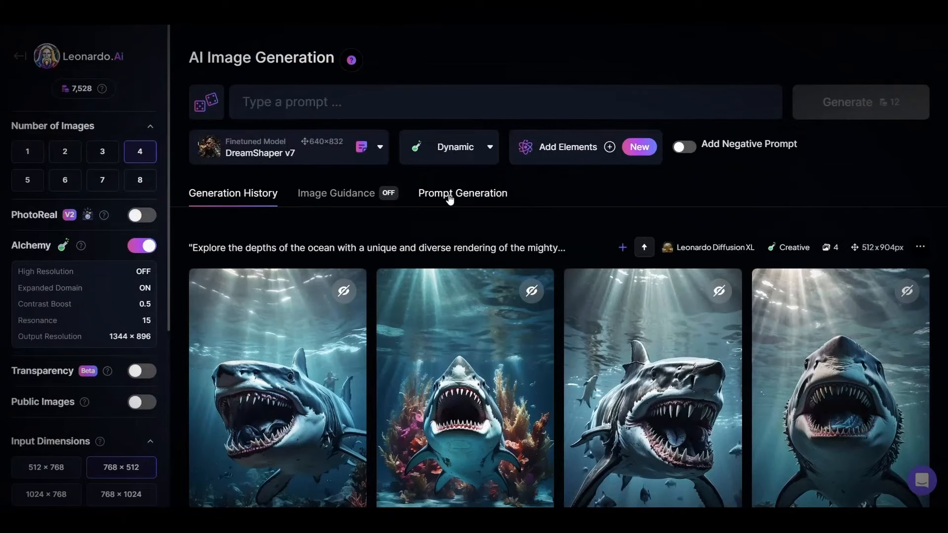
left_click(462, 193)
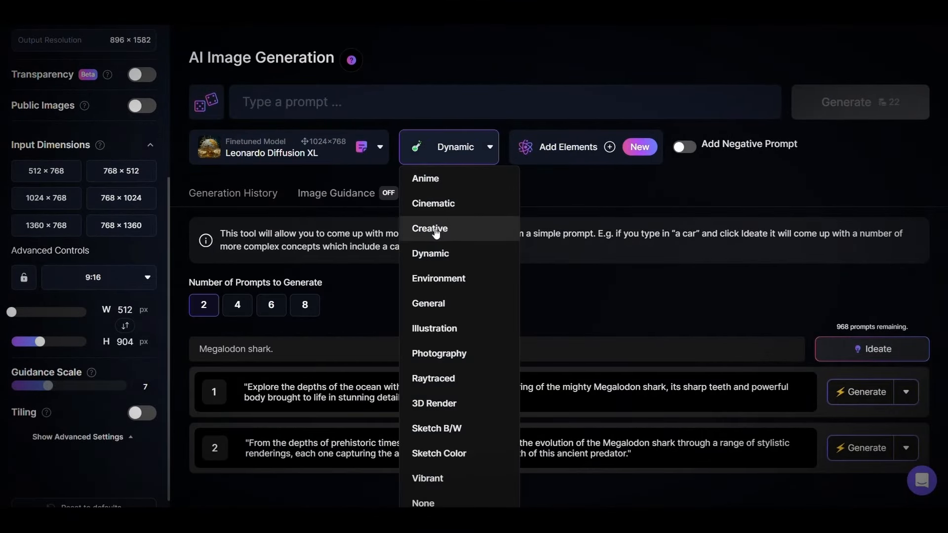
- Generate four Creative-style portrait images from the first ideated Megalodon prompt
left_click(429, 229)
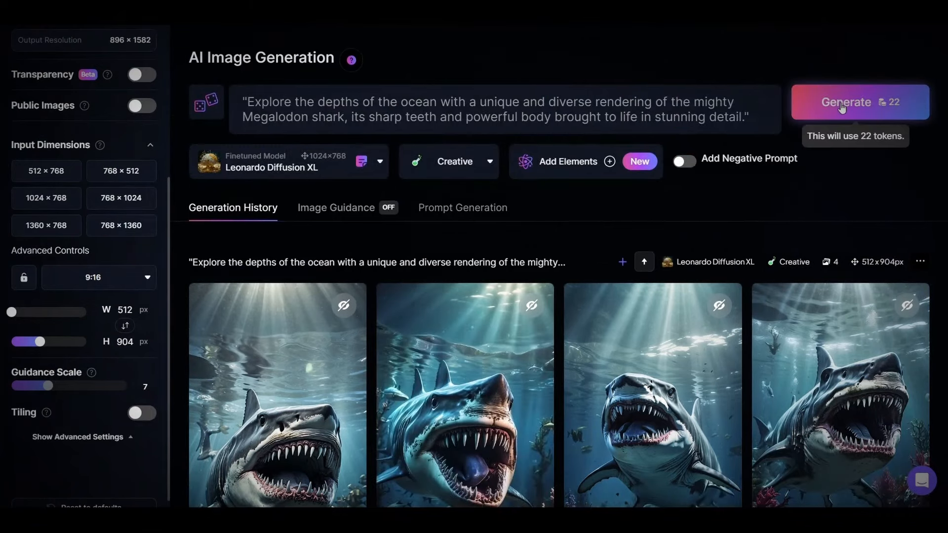
scroll("down", 3)
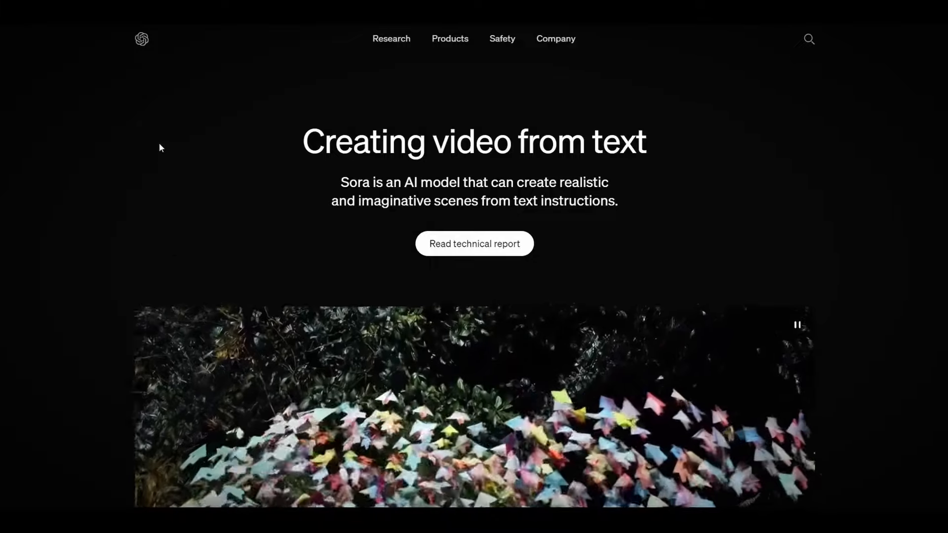
- Step through Sora's sample text-to-video clips using the carousel's next arrow
scroll("down", 3)
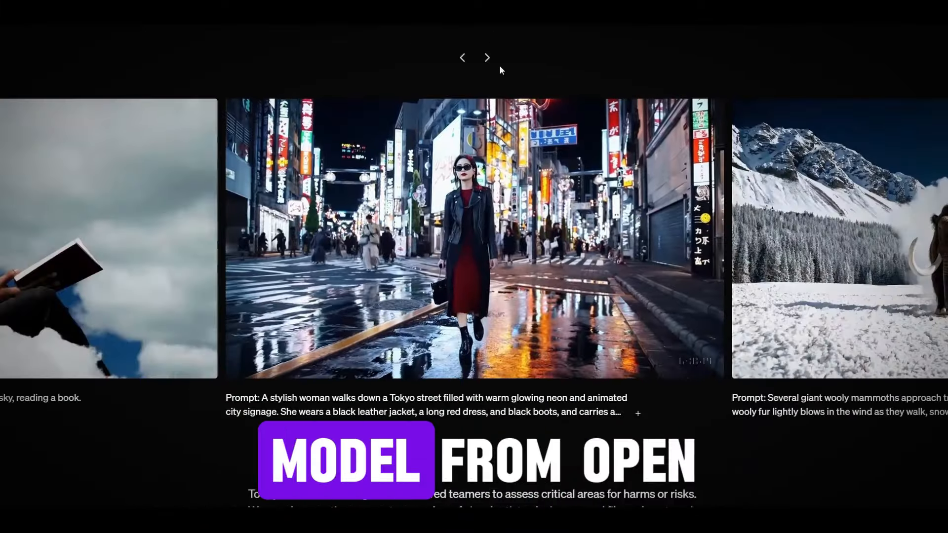
left_click(487, 57)
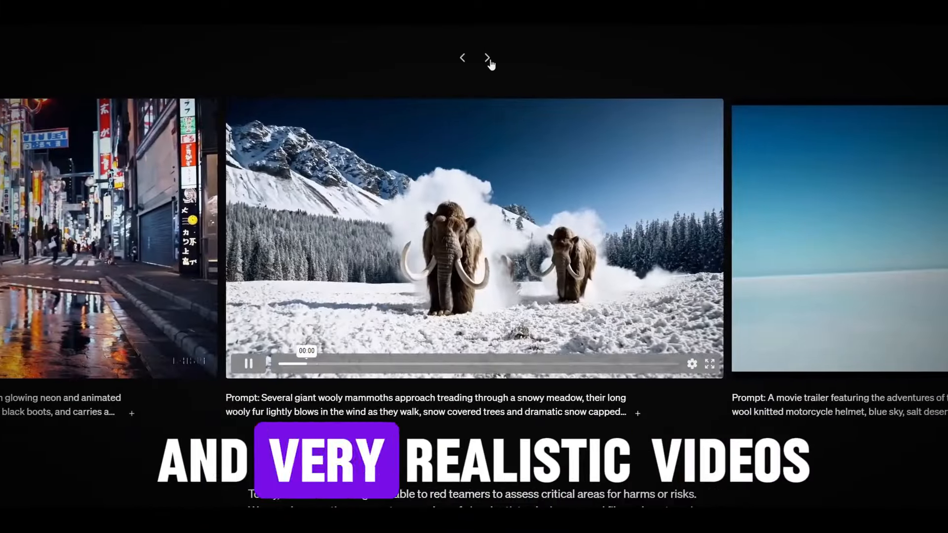
left_click(487, 58)
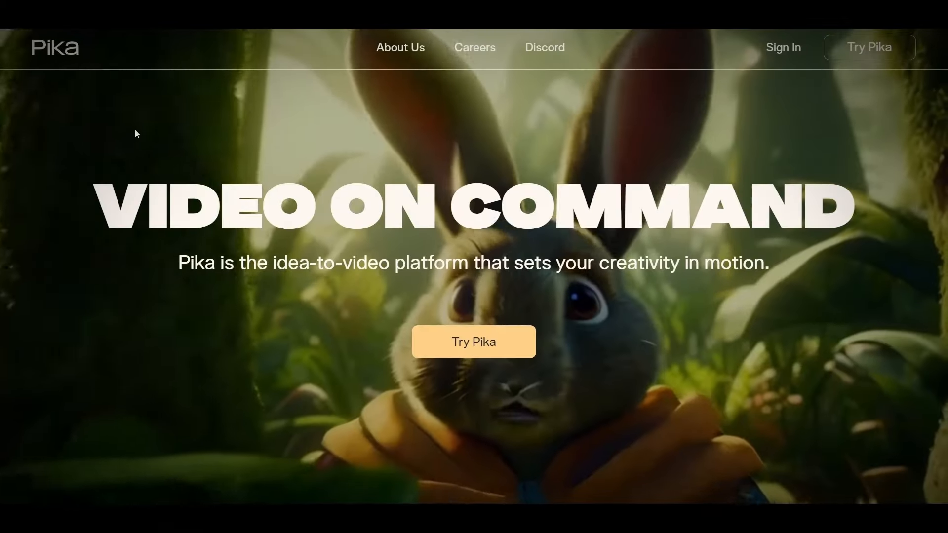
mouse_move(460, 348)
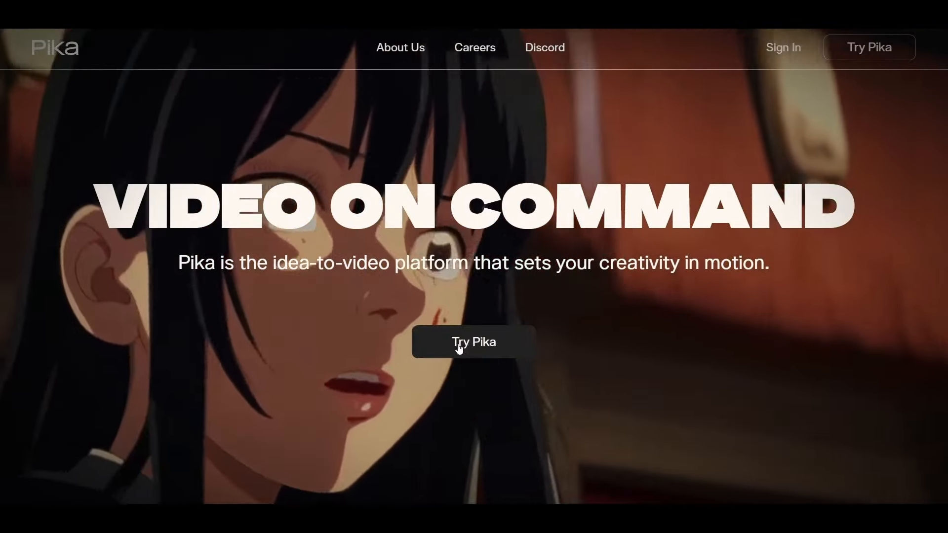
- Enter Pika and generate an animated video from the attached vertical shark image
left_click(474, 341)
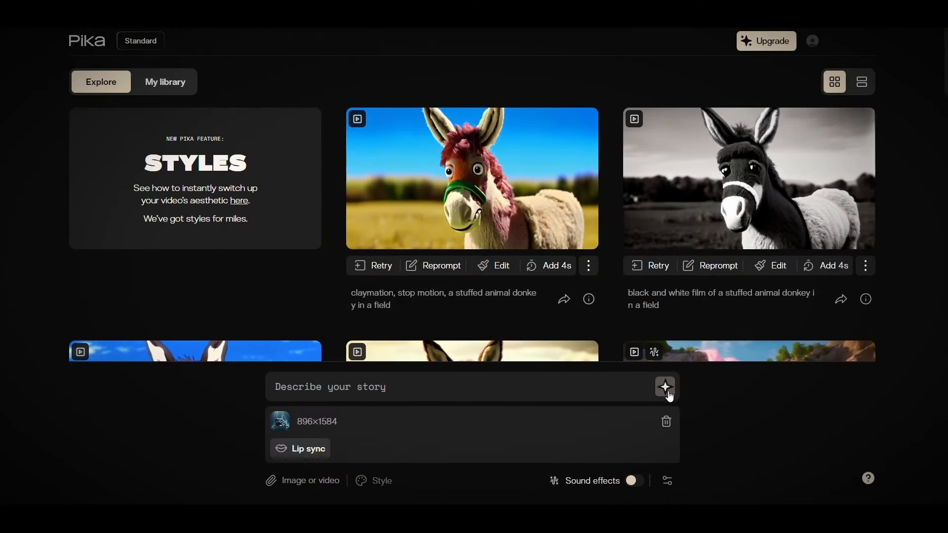
left_click(665, 387)
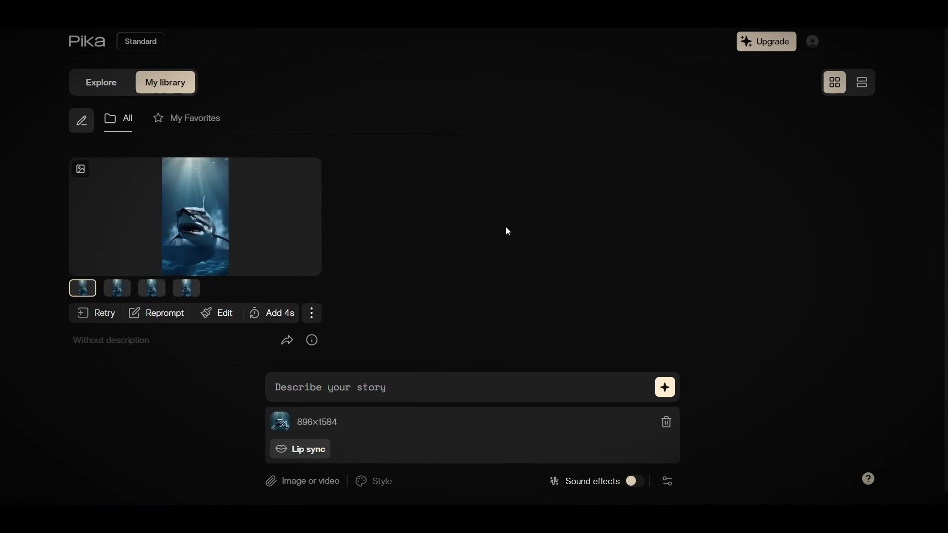
mouse_move(496, 217)
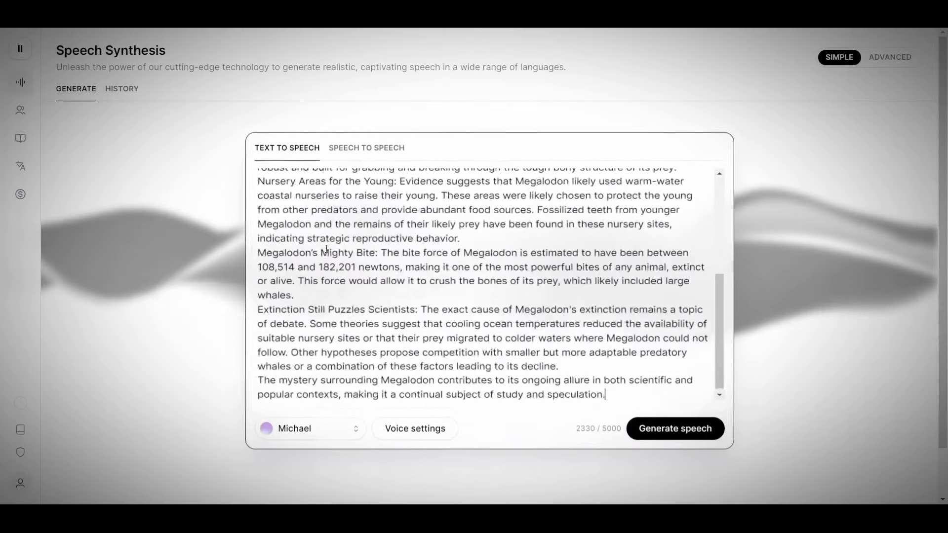
- Trim the excess script text and generate the five-facts Megalodon voiceover in Brian's voice
left_click_drag(424, 406, 603, 405)
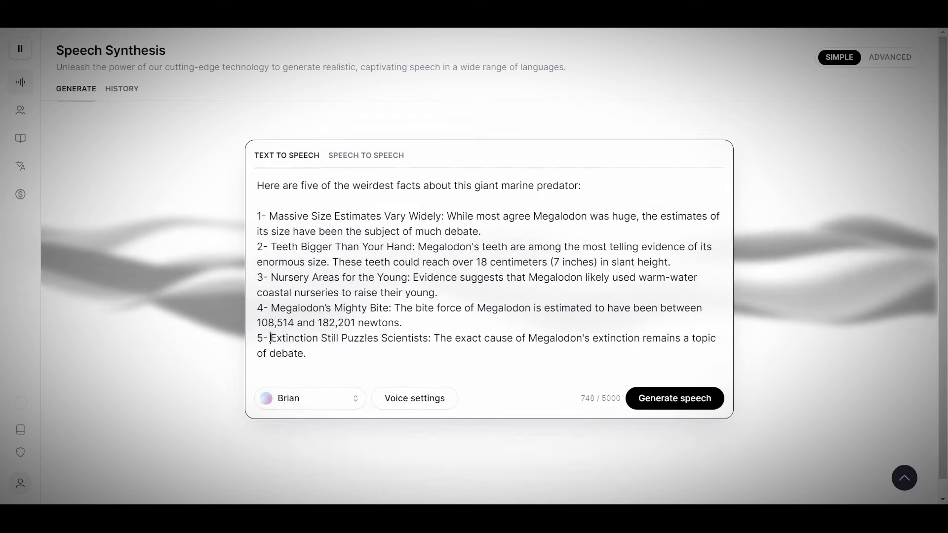
left_click(310, 398)
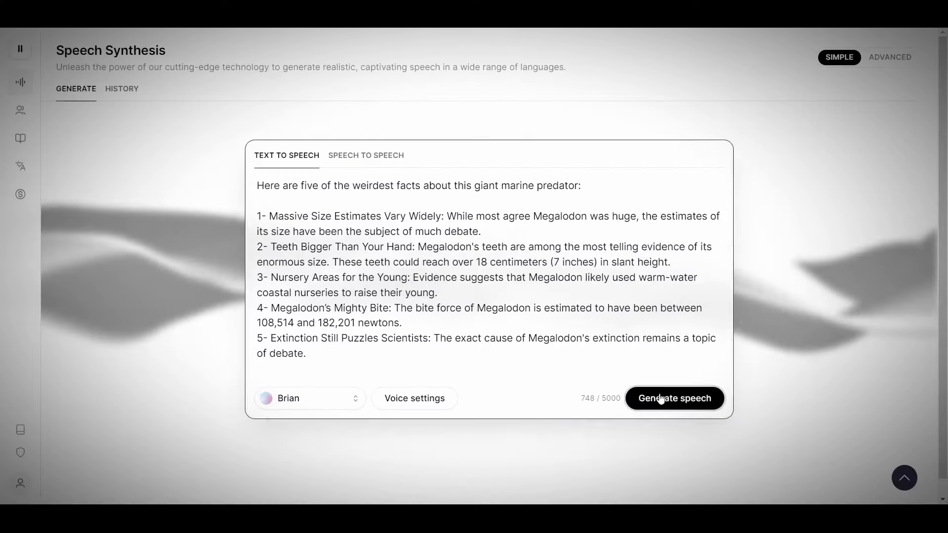
left_click(674, 398)
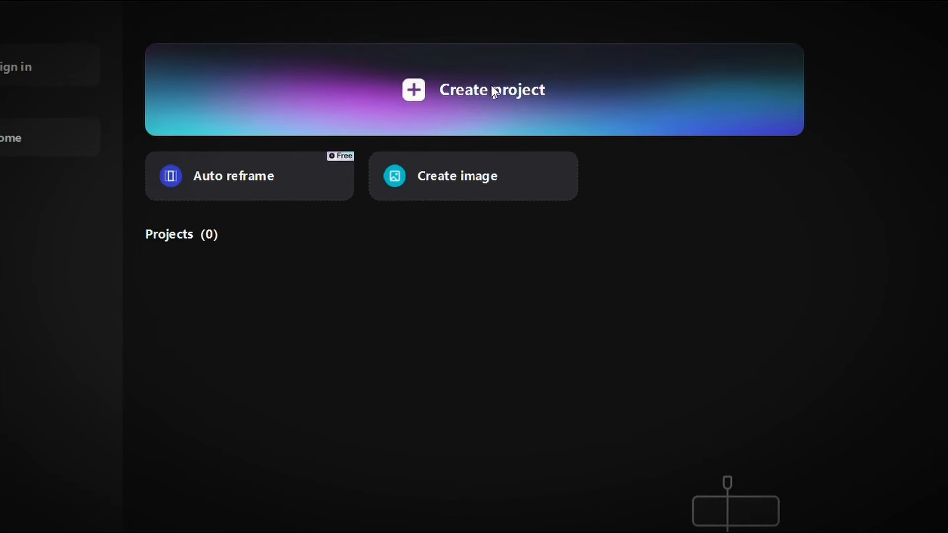
- Create a new empty project from the CapCut home screen
left_click(492, 89)
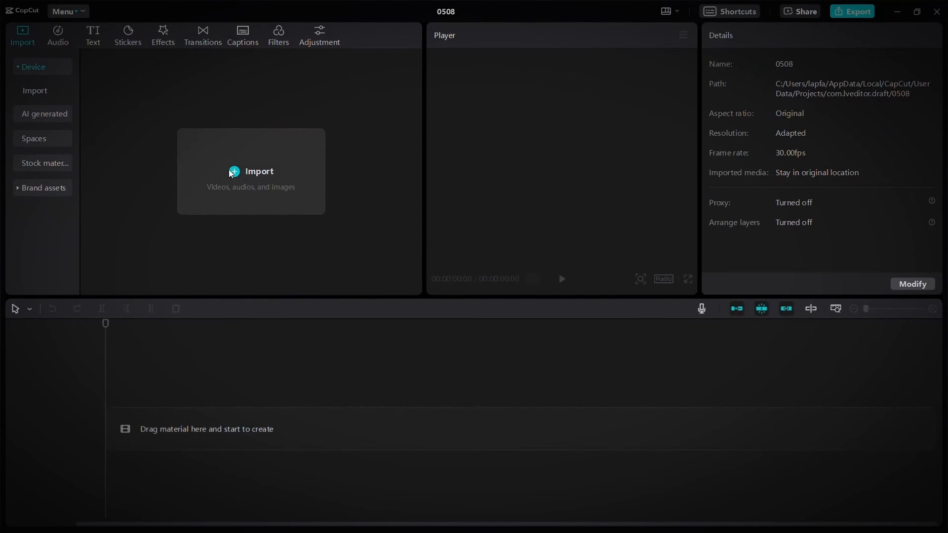
- Import the fifteen shark clips and Voiceover.mp3 and select the first clip on the timeline
left_click(234, 172)
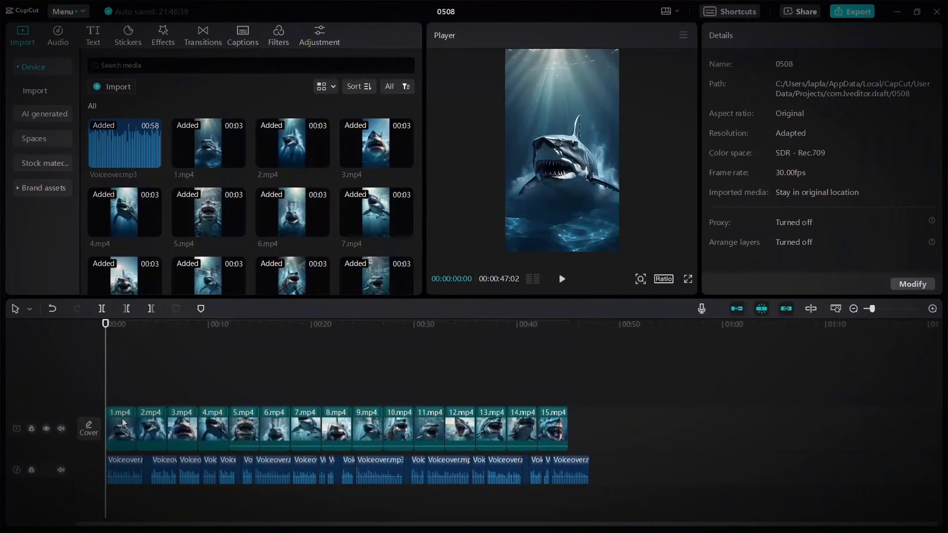
left_click(122, 430)
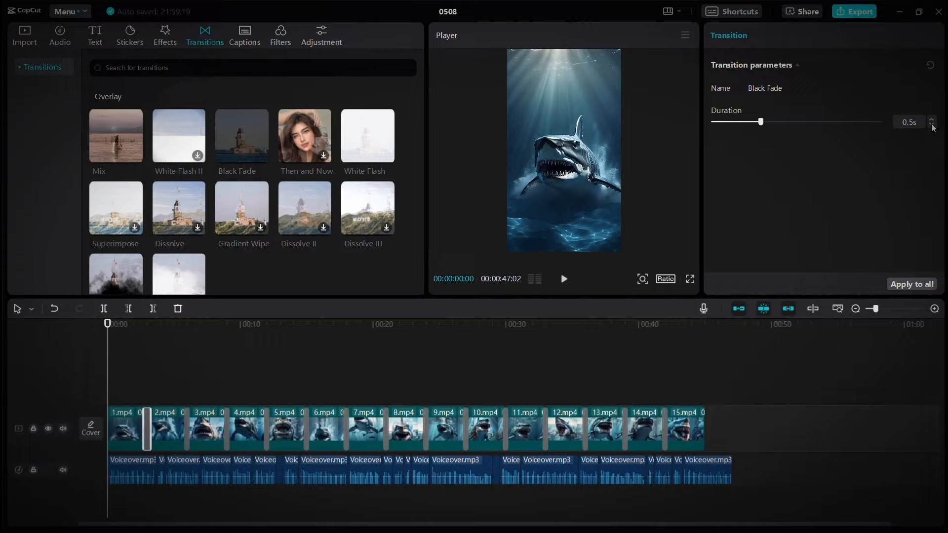
- Apply the 0.5s Black Fade transition to every cut between the shark clips
left_click(122, 428)
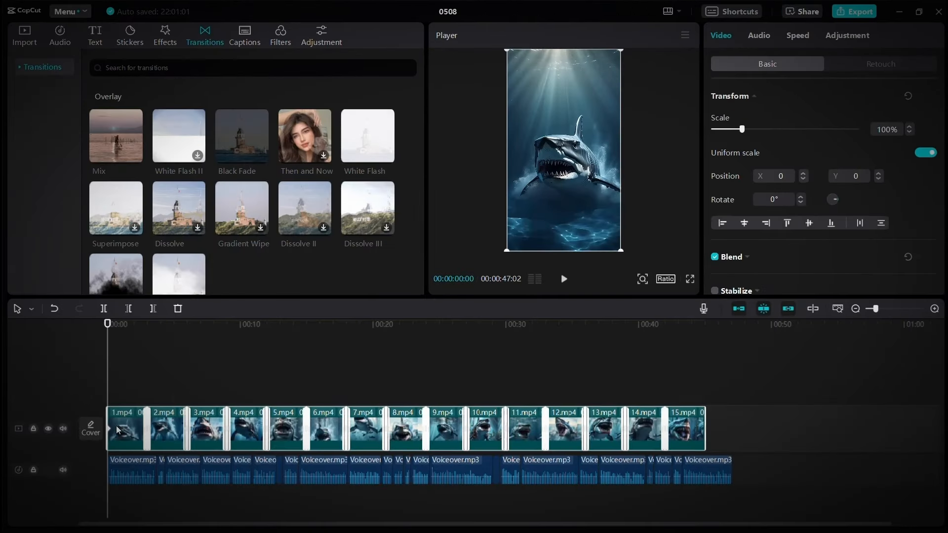
- Merge all selected shark clips into one compound clip via the context menu
right_click(123, 430)
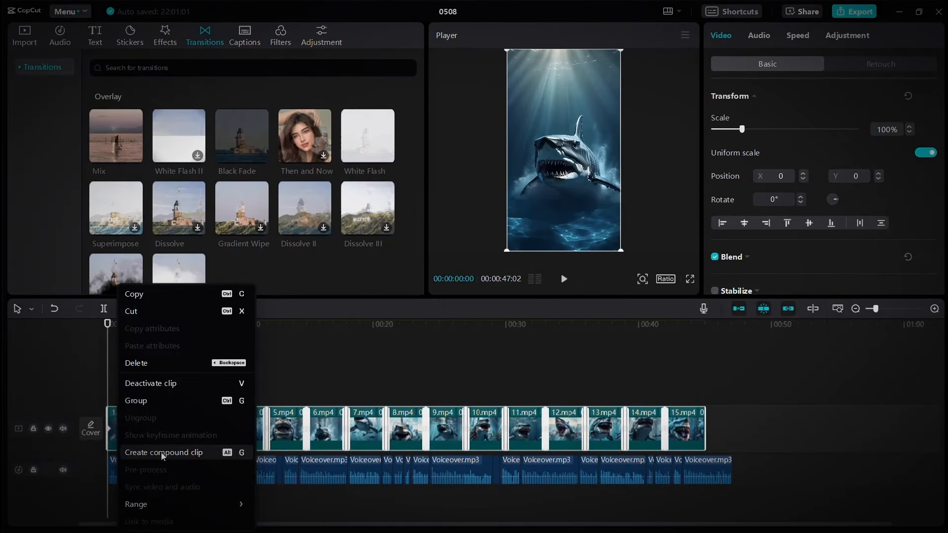
left_click(163, 452)
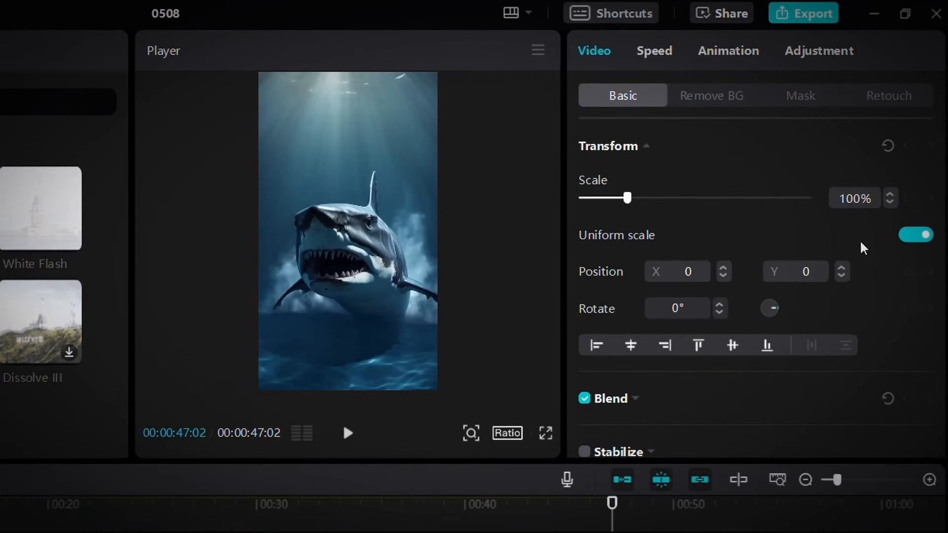
- Adjust LUT and colour sliders for a darker, warmer, moodier grade on the compound clip
left_click(819, 51)
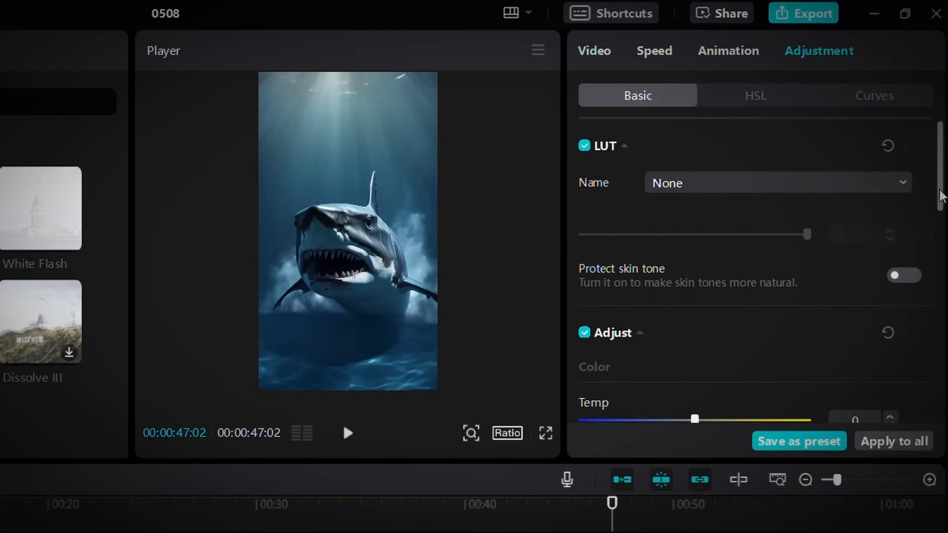
scroll("down", 3)
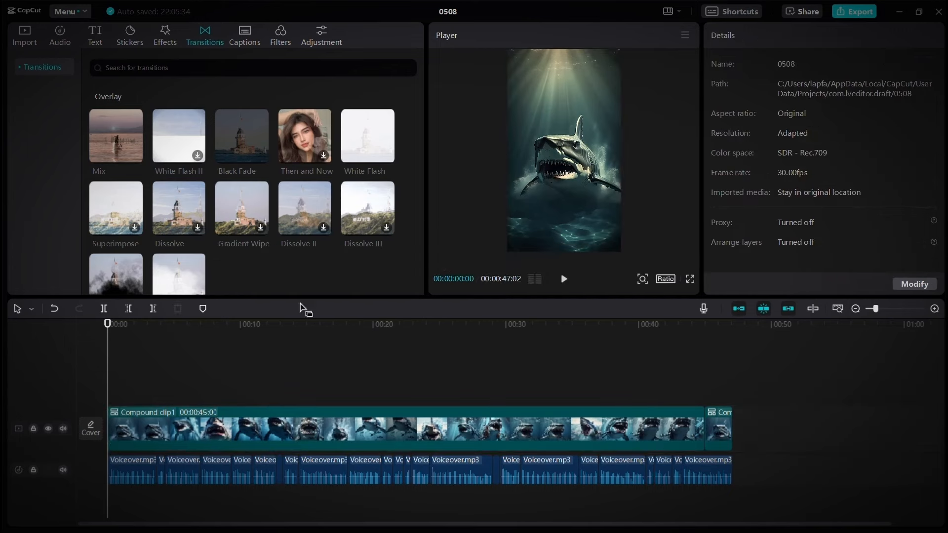
- Apply the Noise 2 effect across the video and auto-generate English captions from the voiceover
left_click(165, 31)
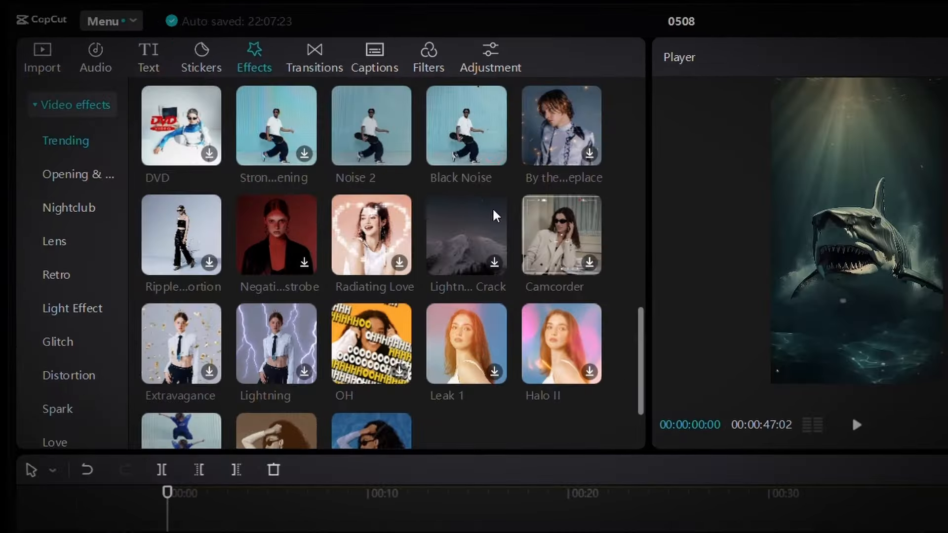
left_click(375, 54)
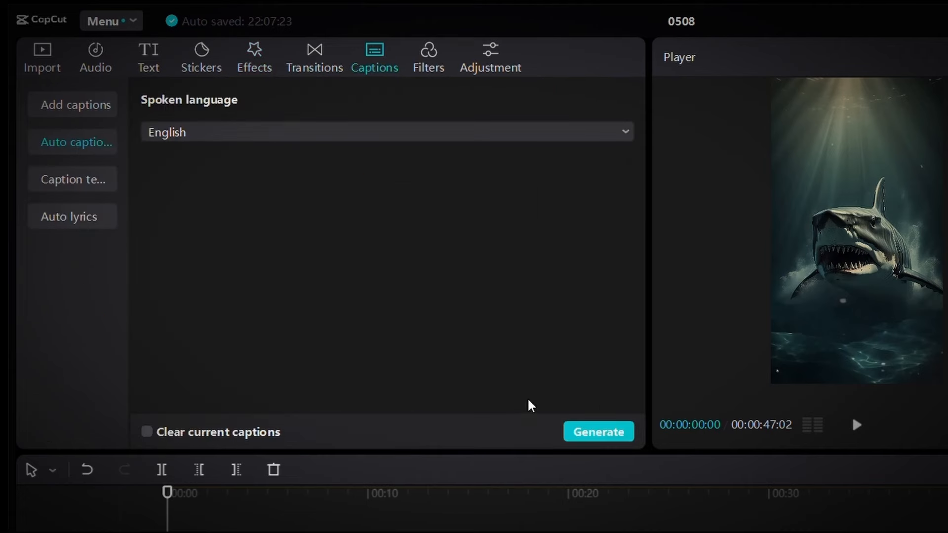
left_click(598, 431)
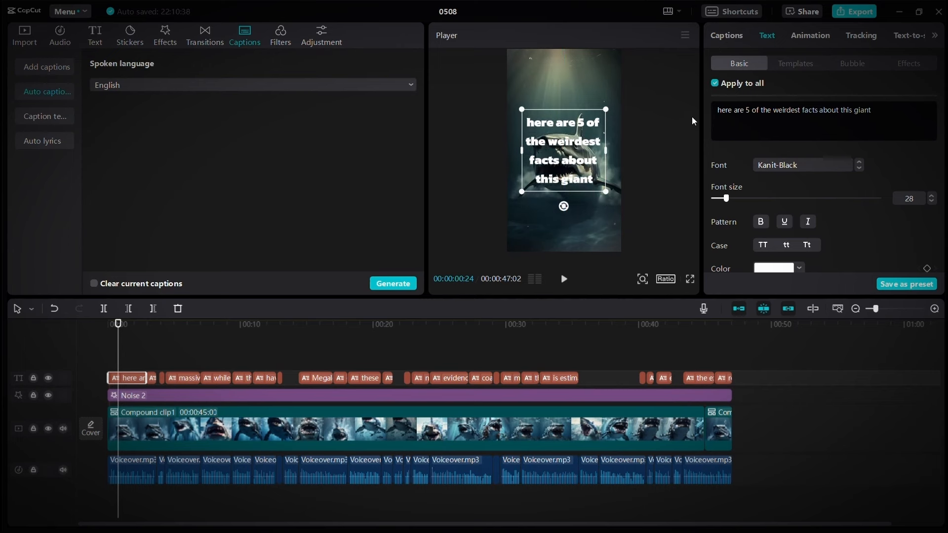
mouse_move(748, 84)
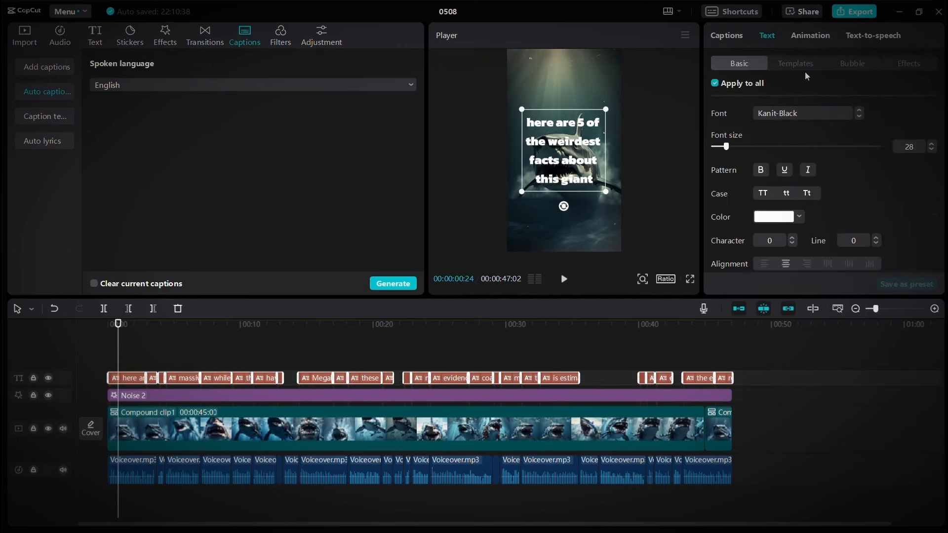
- Apply the Frame Pop animation so each caption word highlights as it is spoken
left_click(810, 36)
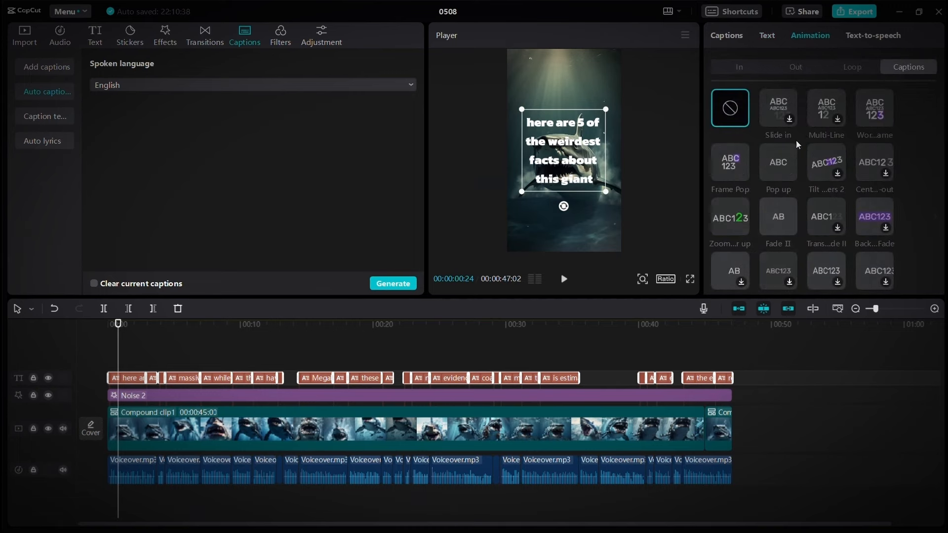
left_click(729, 162)
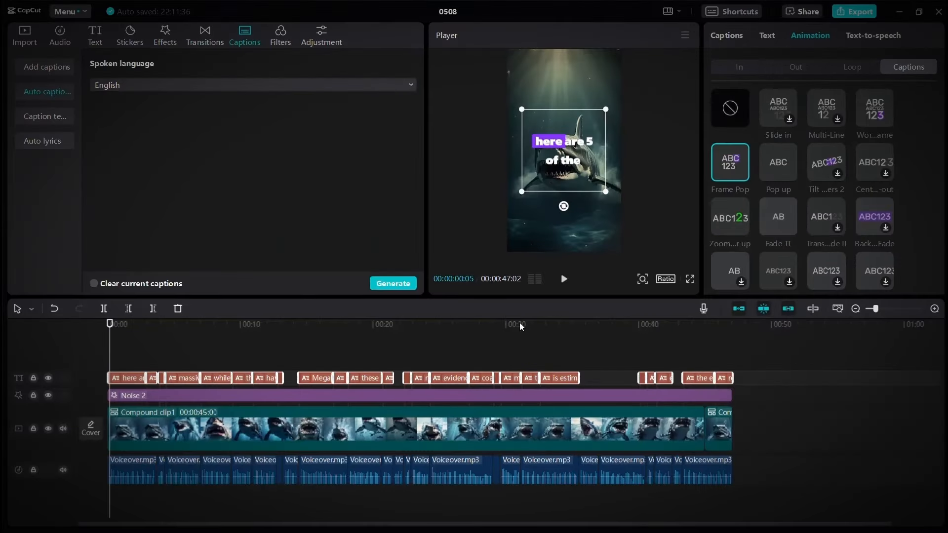